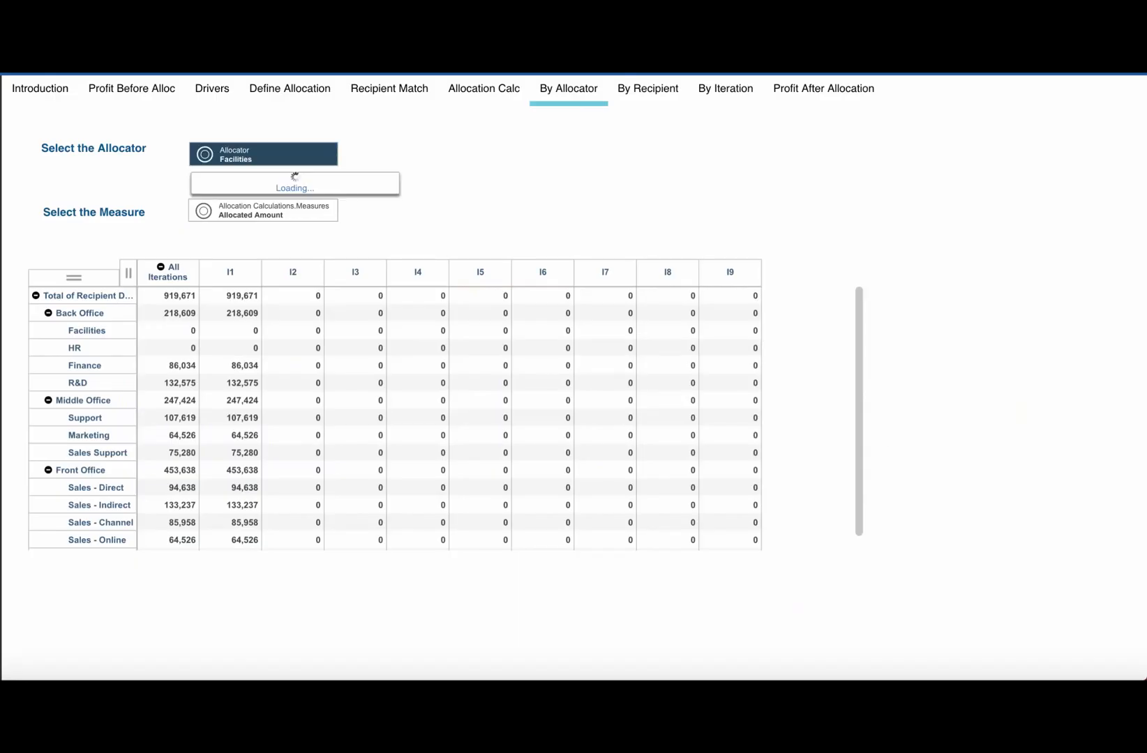
Step: Switch the By Allocator view's allocator from Facilities to Finance
{"action": "left_click", "coordinate": [263, 154]}
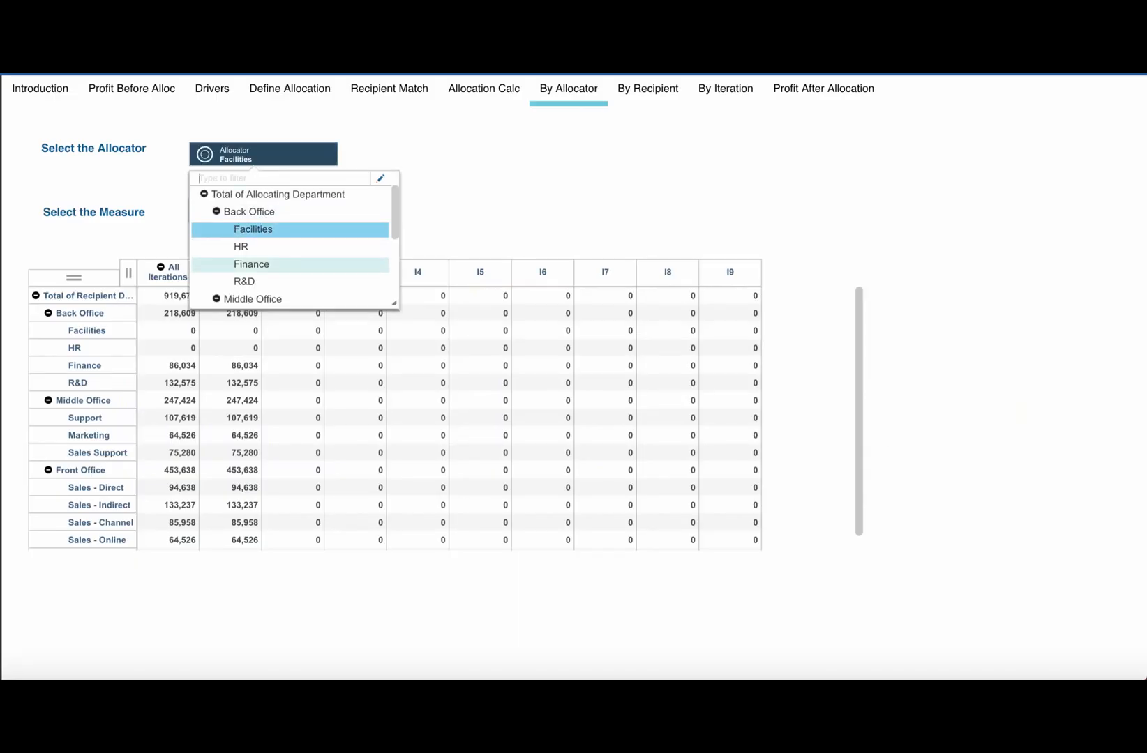
{"action": "left_click", "coordinate": [251, 264]}
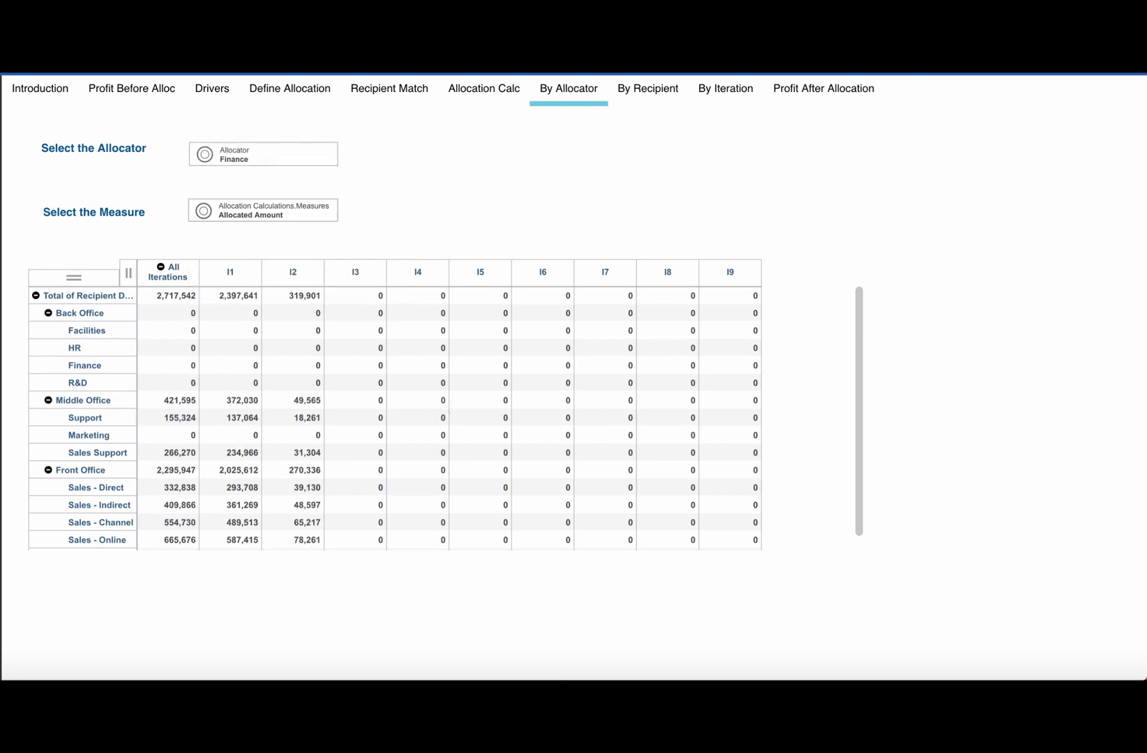
{"action": "mouse_move", "coordinate": [292, 272]}
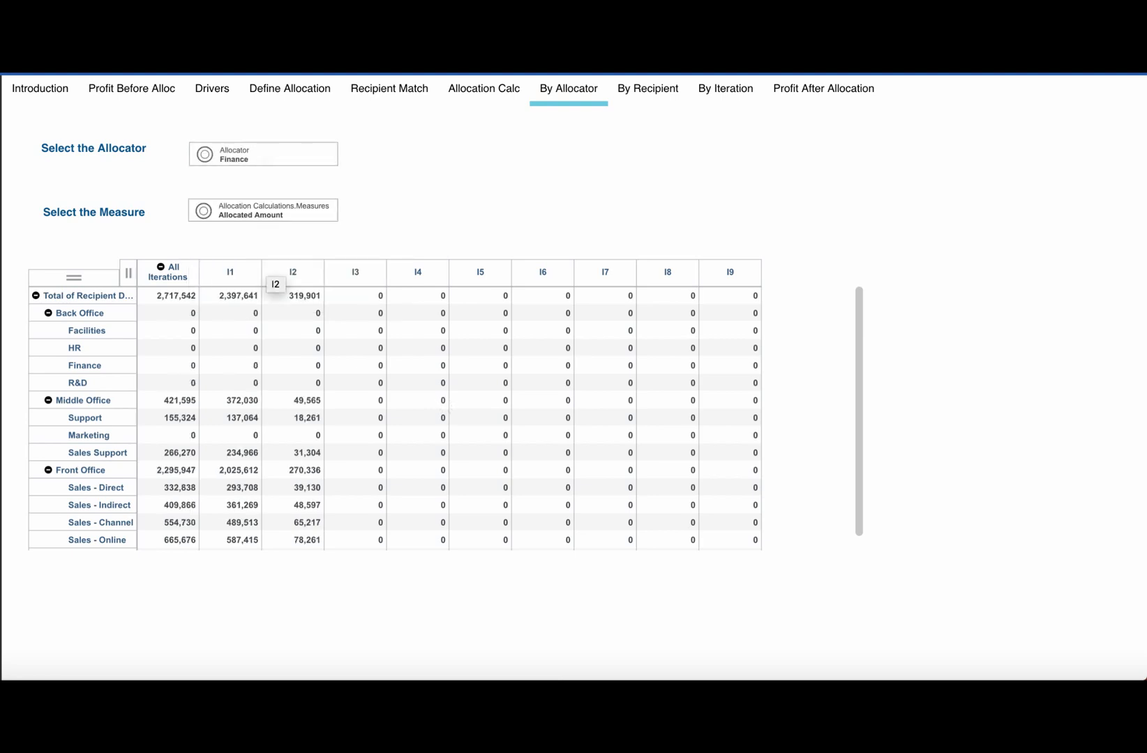
Step: Go to the Profit Before Alloc sheet and scroll the time period list to 2016
{"action": "left_click", "coordinate": [38, 88]}
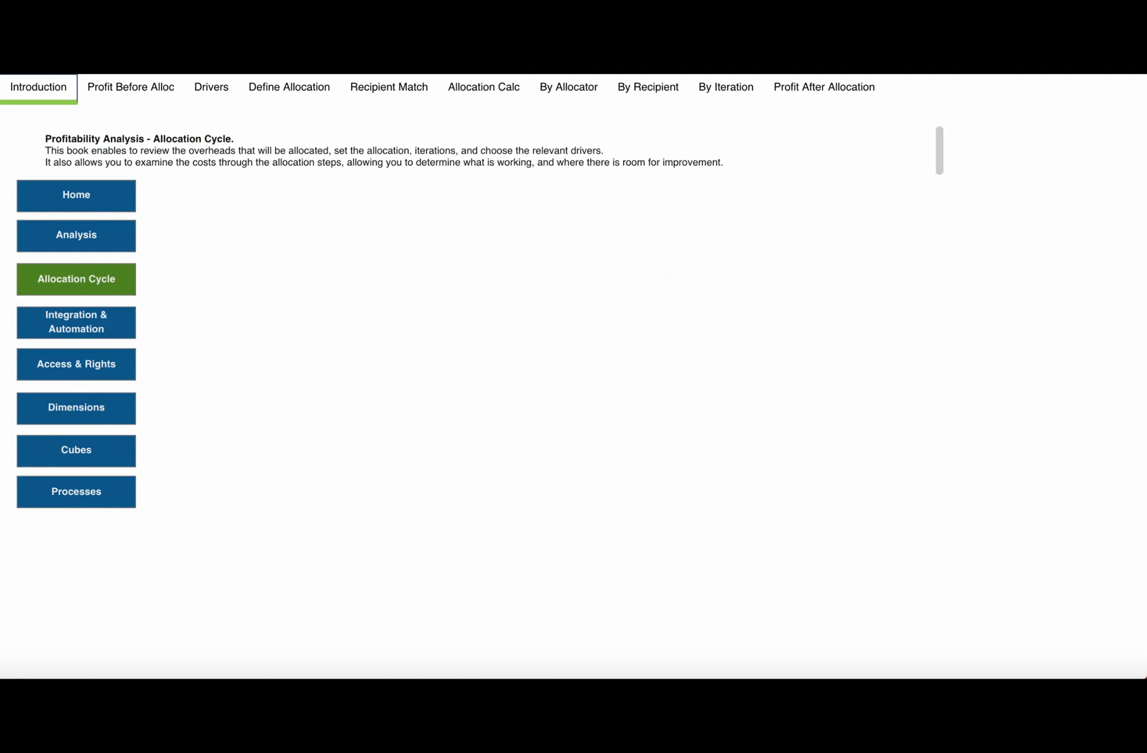
{"action": "left_click", "coordinate": [129, 86]}
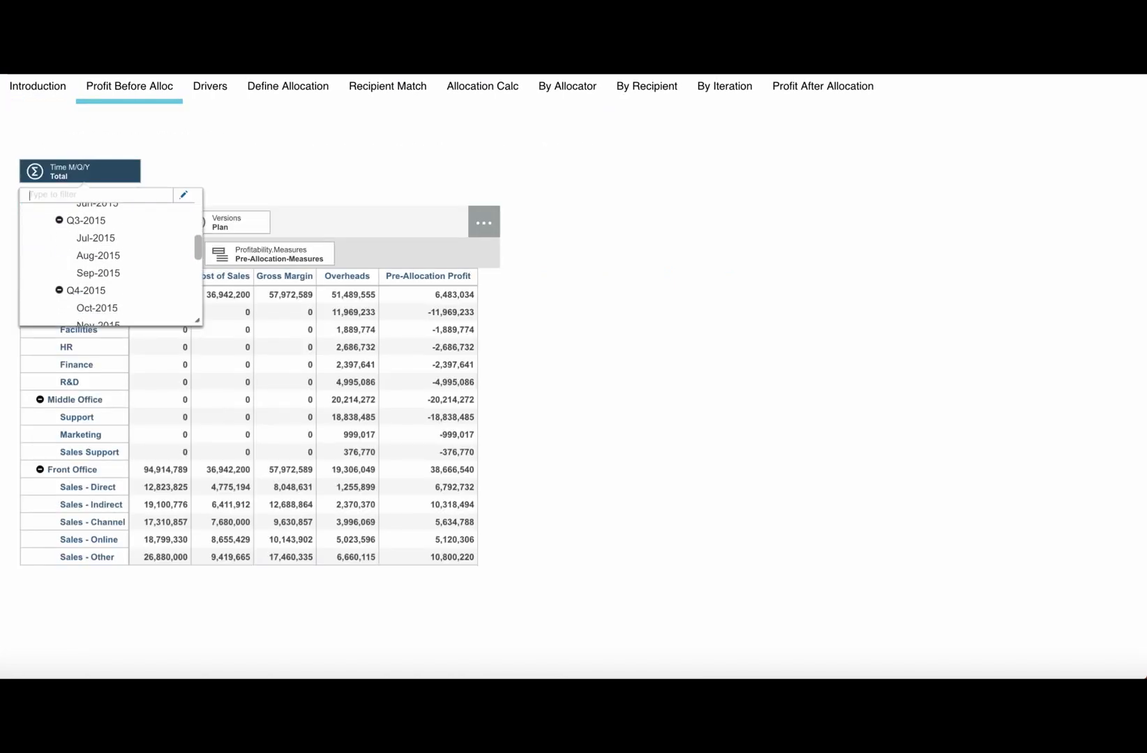
{"action": "scroll", "scroll_direction": "down", "scroll_amount": 3}
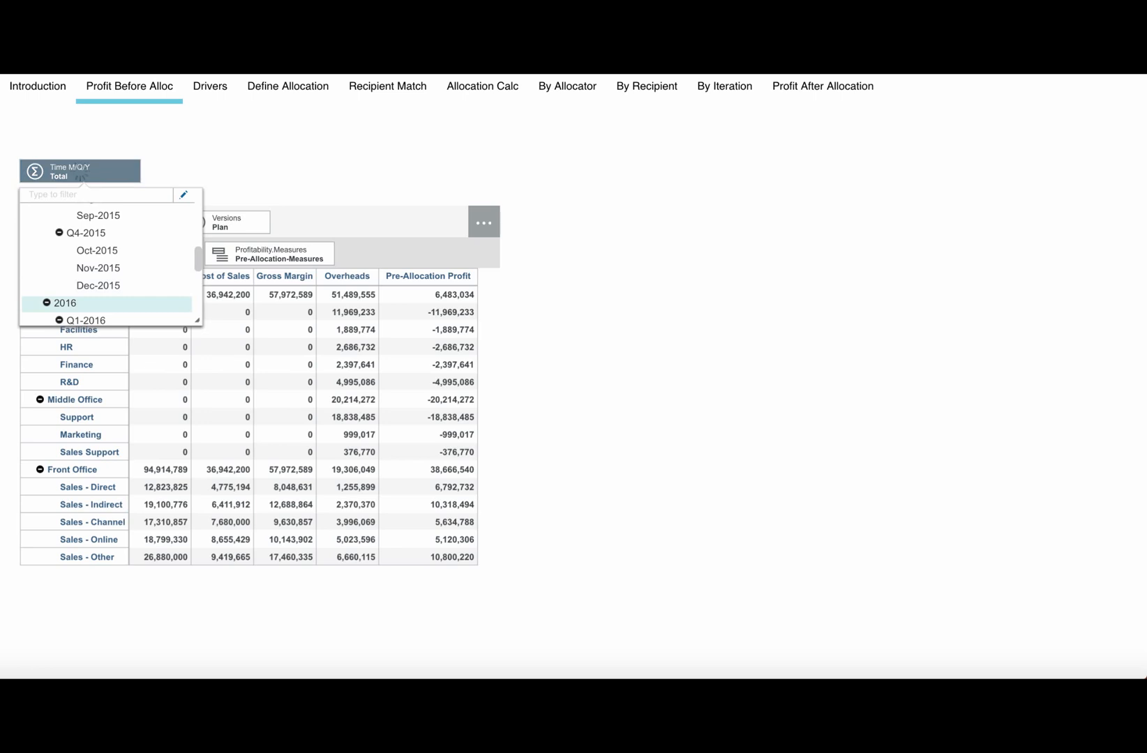
Step: Set Facilities' headcount to 20 and its allocation driver to Headcount, checking Sales Support iterations
{"action": "left_click", "coordinate": [210, 86]}
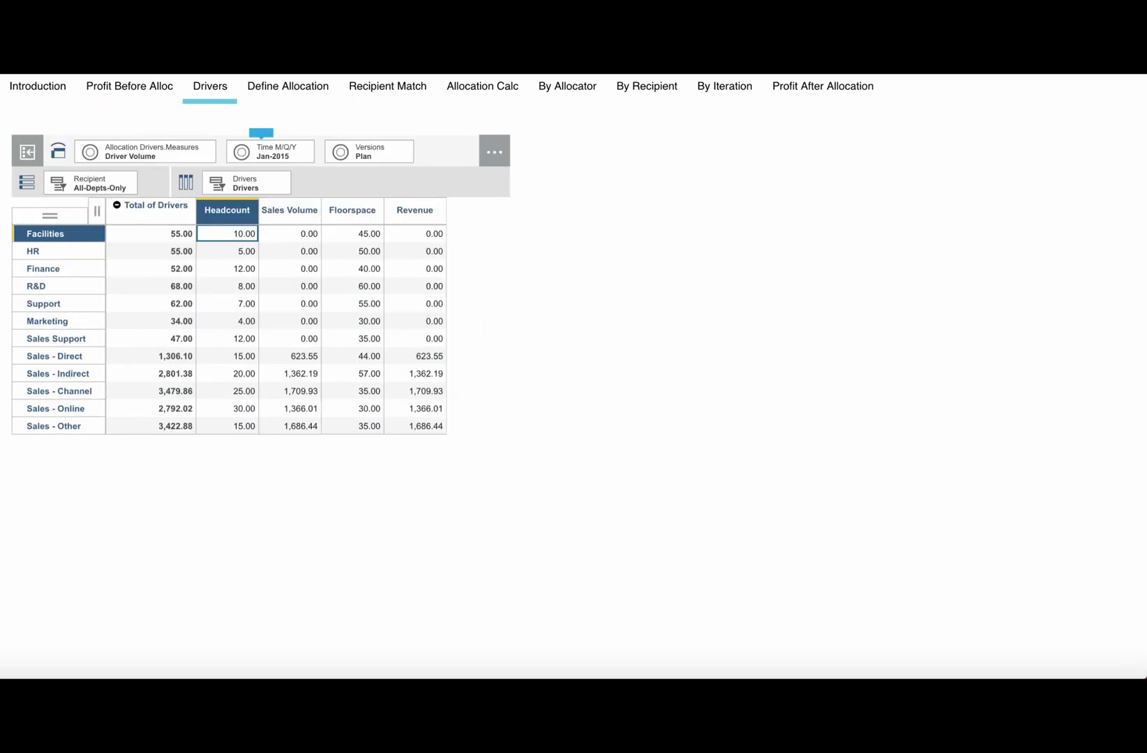
{"action": "left_click", "coordinate": [227, 251]}
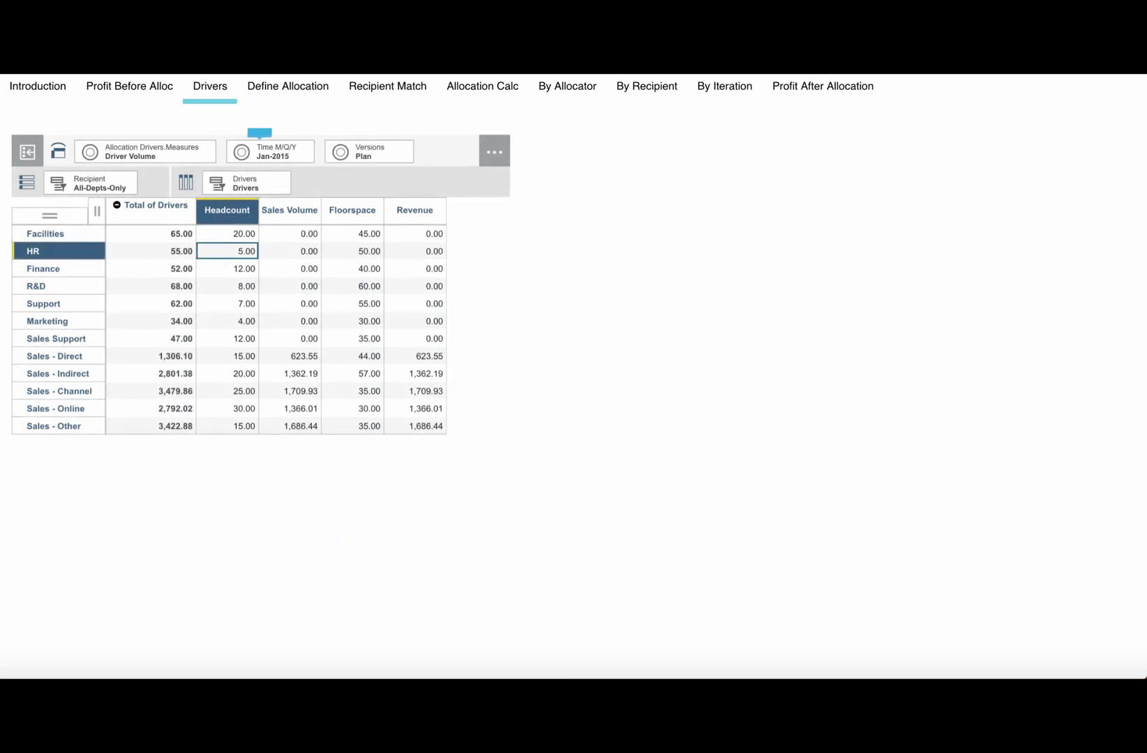
{"action": "left_click", "coordinate": [287, 86]}
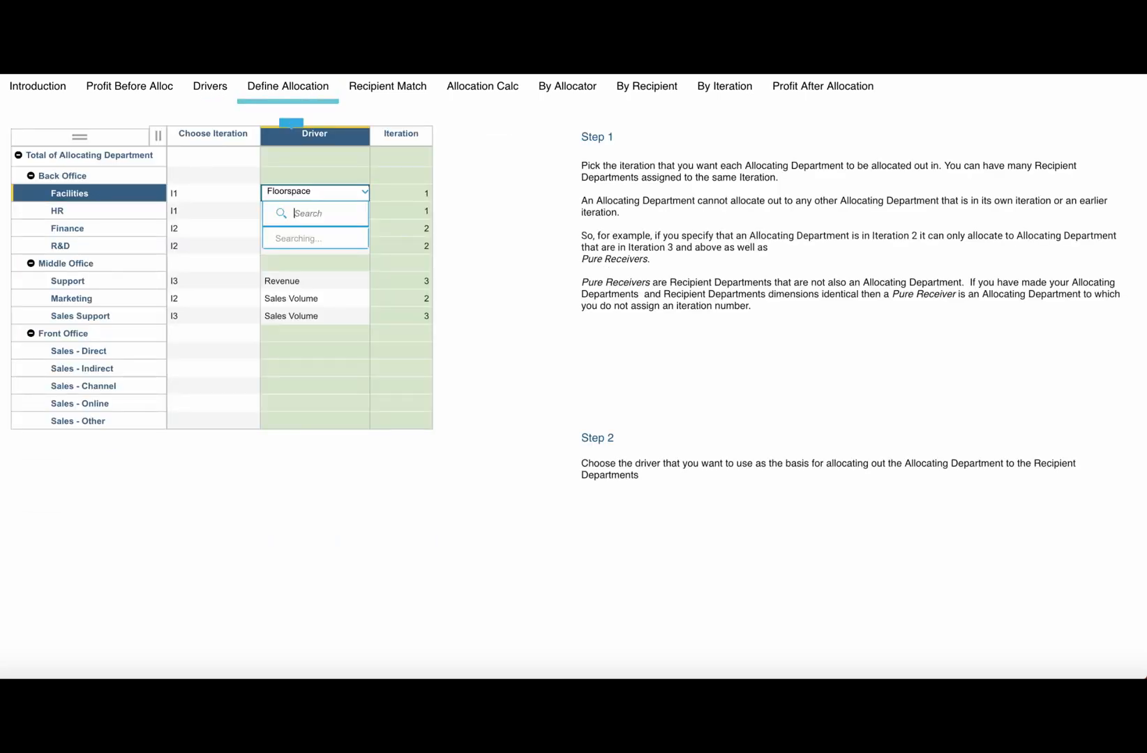
{"action": "left_click", "coordinate": [315, 213]}
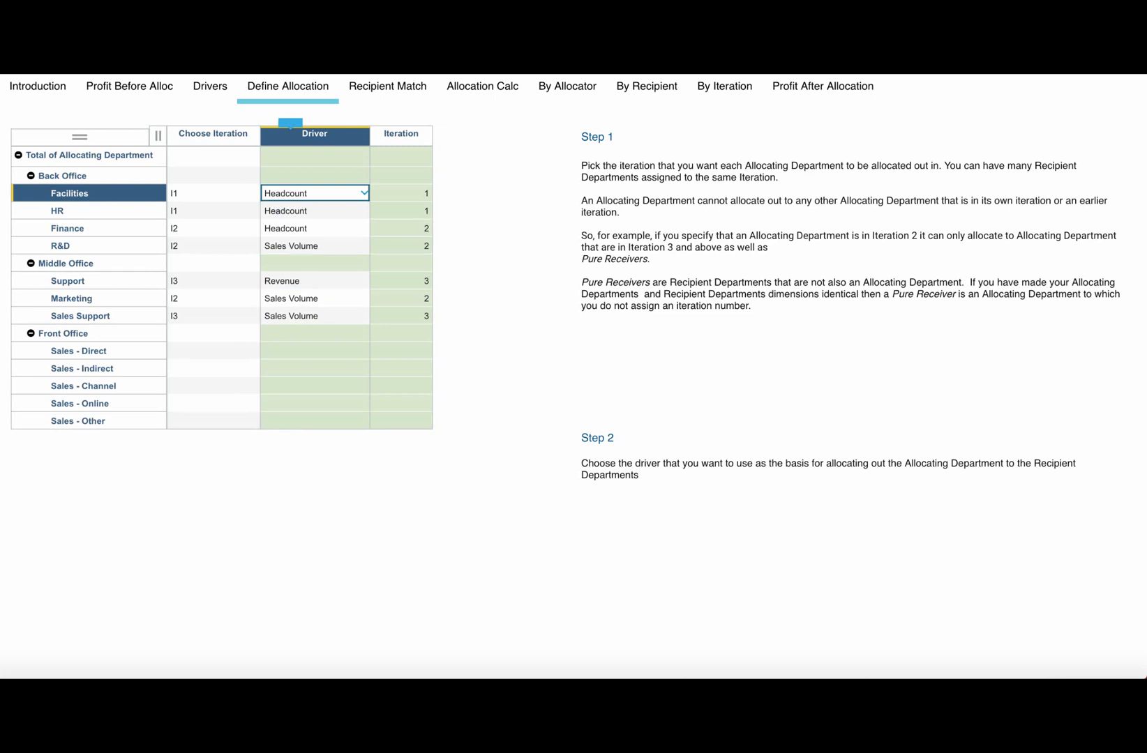
{"action": "left_click", "coordinate": [212, 316]}
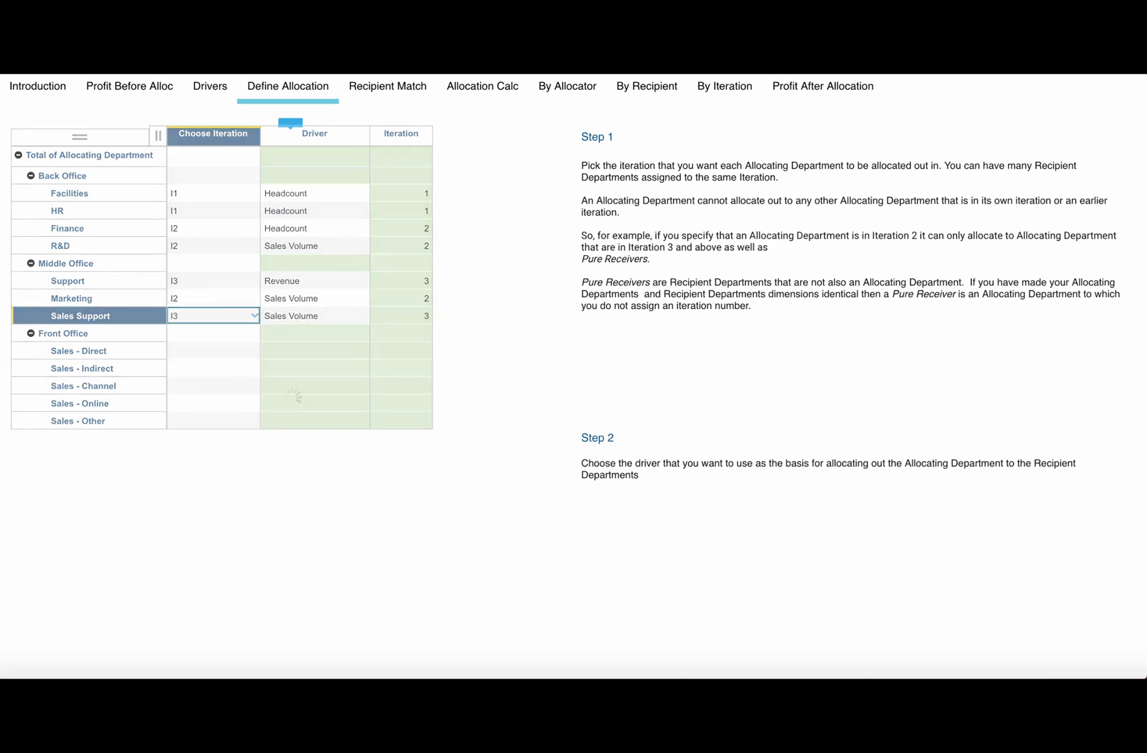
{"action": "left_click", "coordinate": [566, 85]}
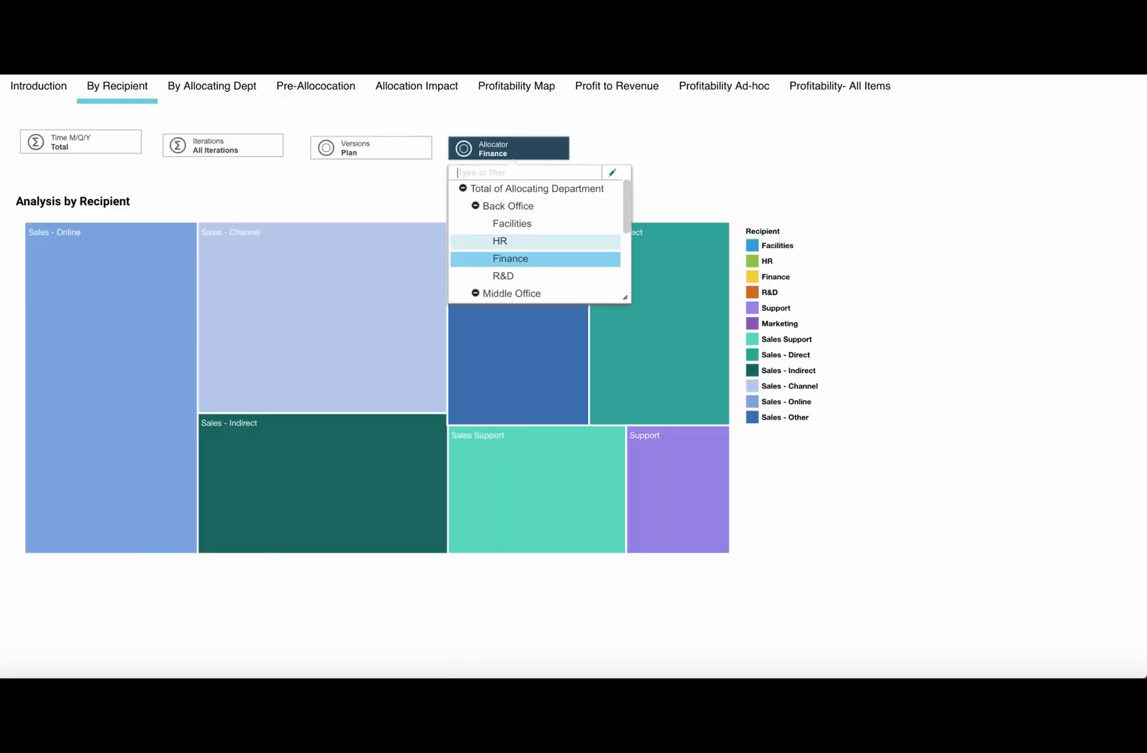
Step: Pick HR as the allocator in the By Recipient treemap
{"action": "left_click", "coordinate": [499, 241]}
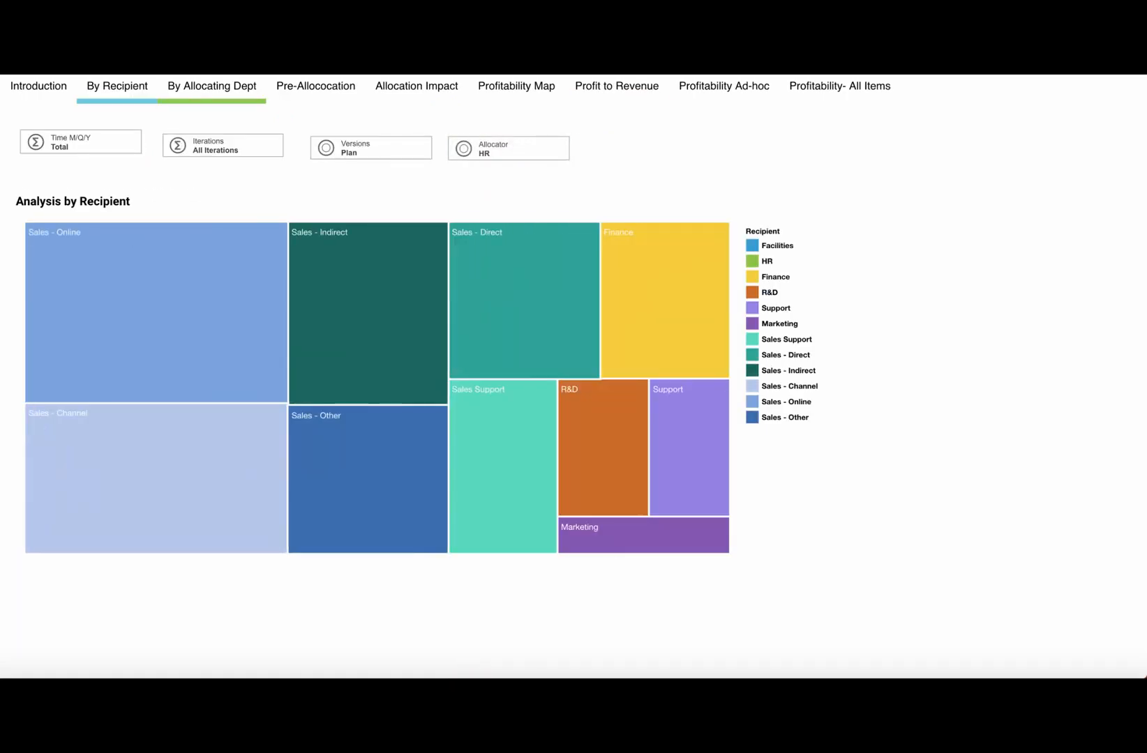
{"action": "left_click", "coordinate": [212, 86]}
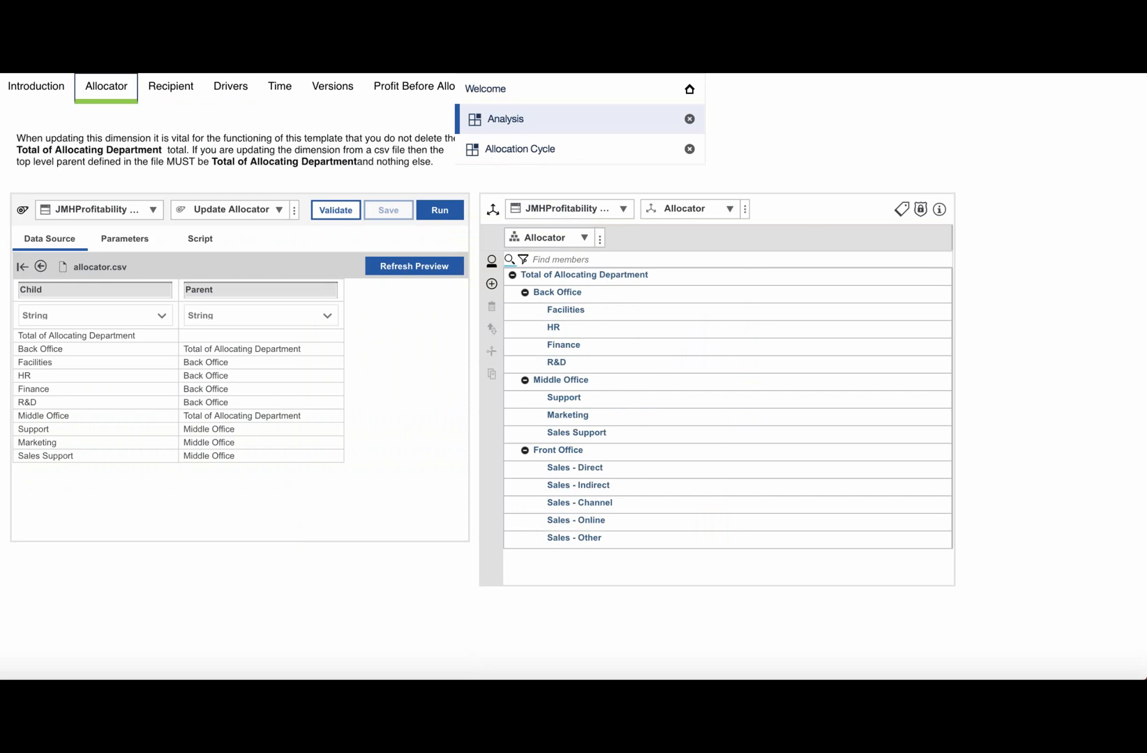
Step: Collapse Back Office, then commit New Sales Dept as a child of Front Office in Recipient
{"action": "left_click", "coordinate": [524, 292]}
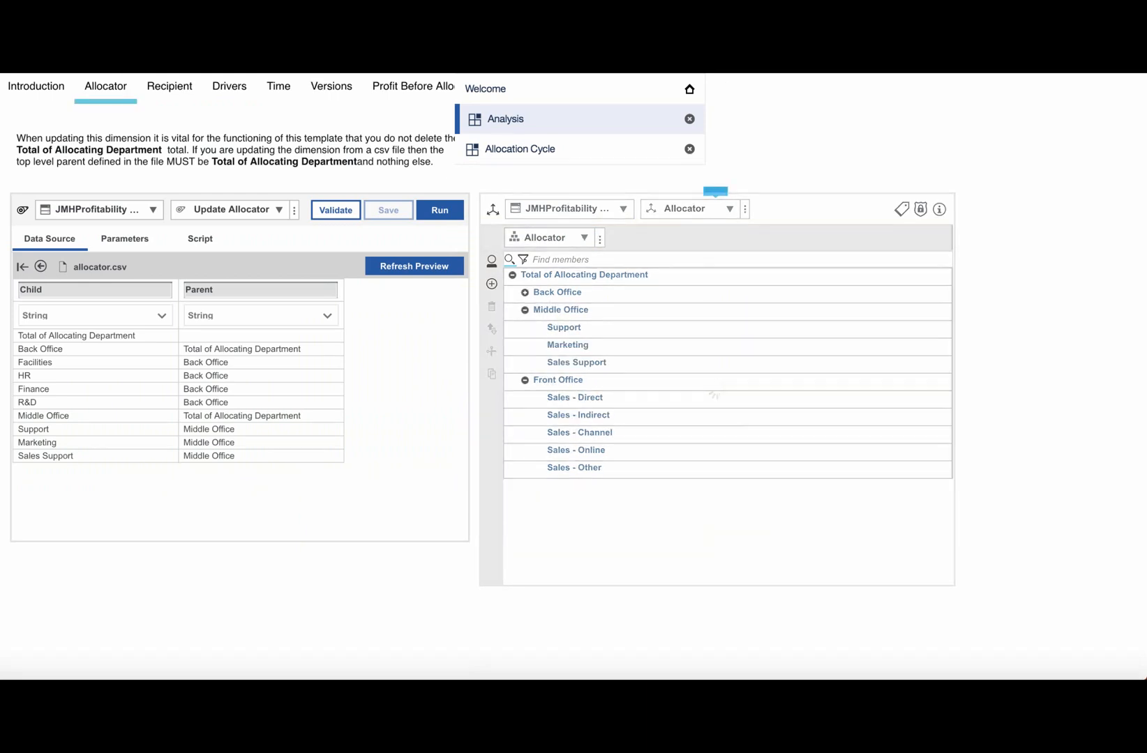
{"action": "left_click", "coordinate": [169, 86]}
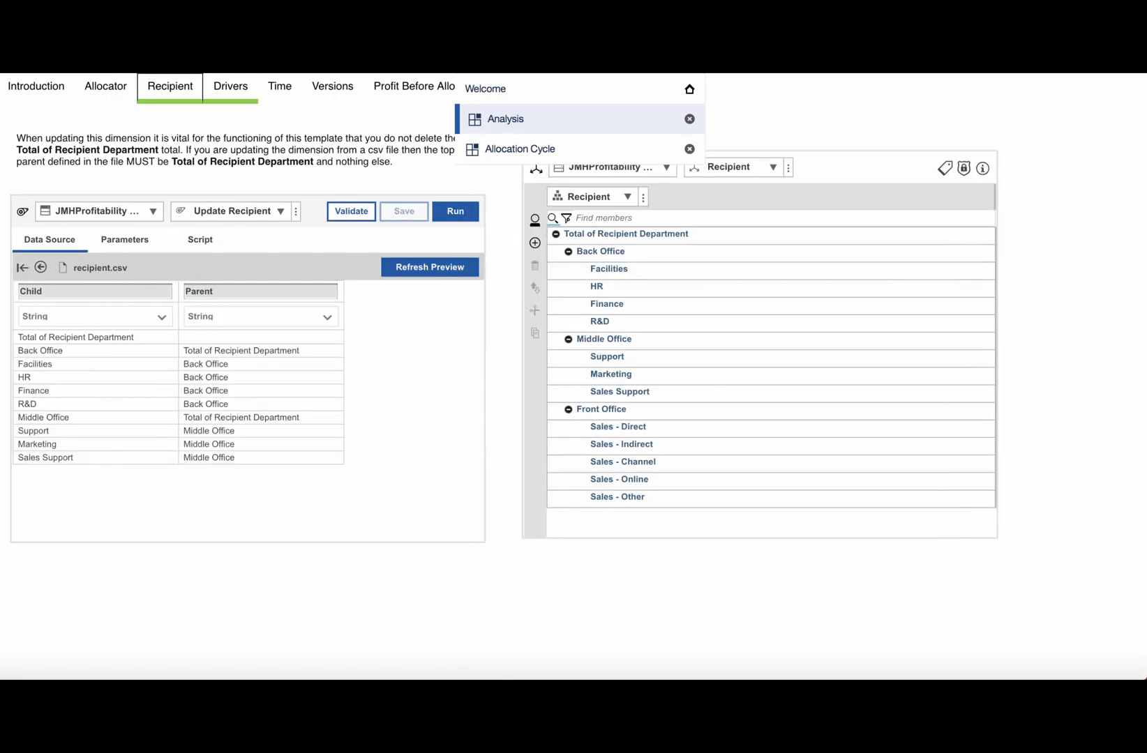
{"action": "left_click", "coordinate": [279, 86]}
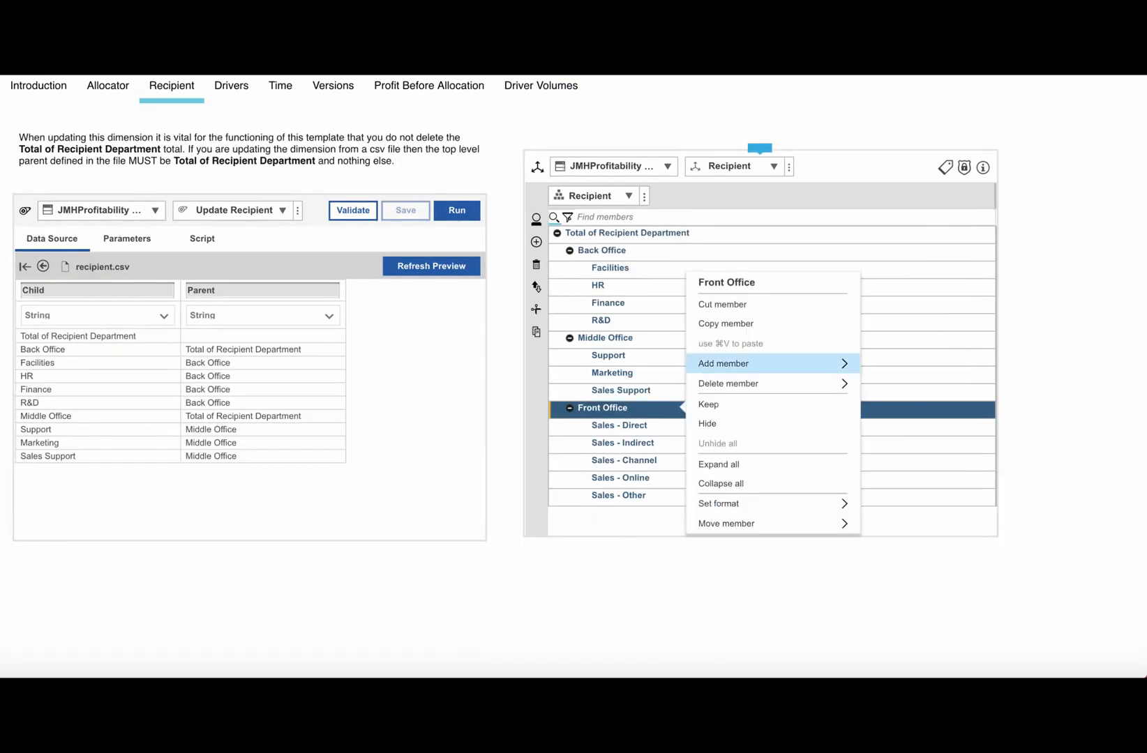
{"action": "left_click", "coordinate": [722, 363]}
{"action": "type", "text": "New Sales Dept"}
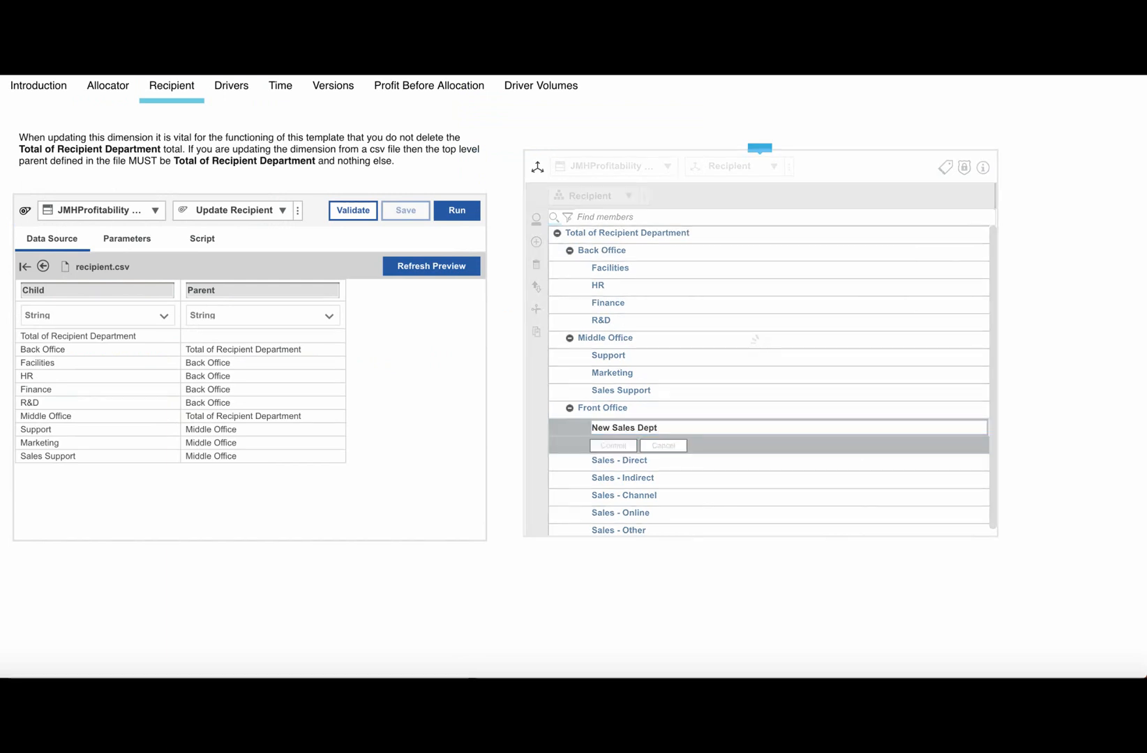
{"action": "left_click", "coordinate": [612, 446]}
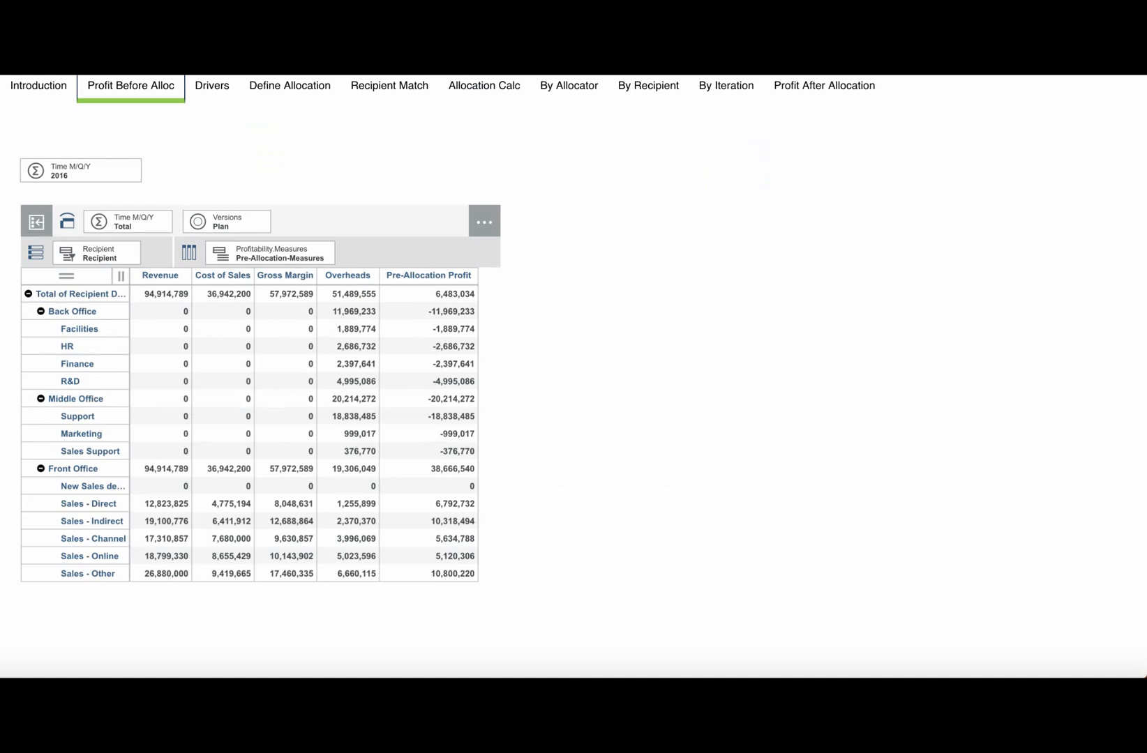
{"action": "left_click", "coordinate": [210, 85]}
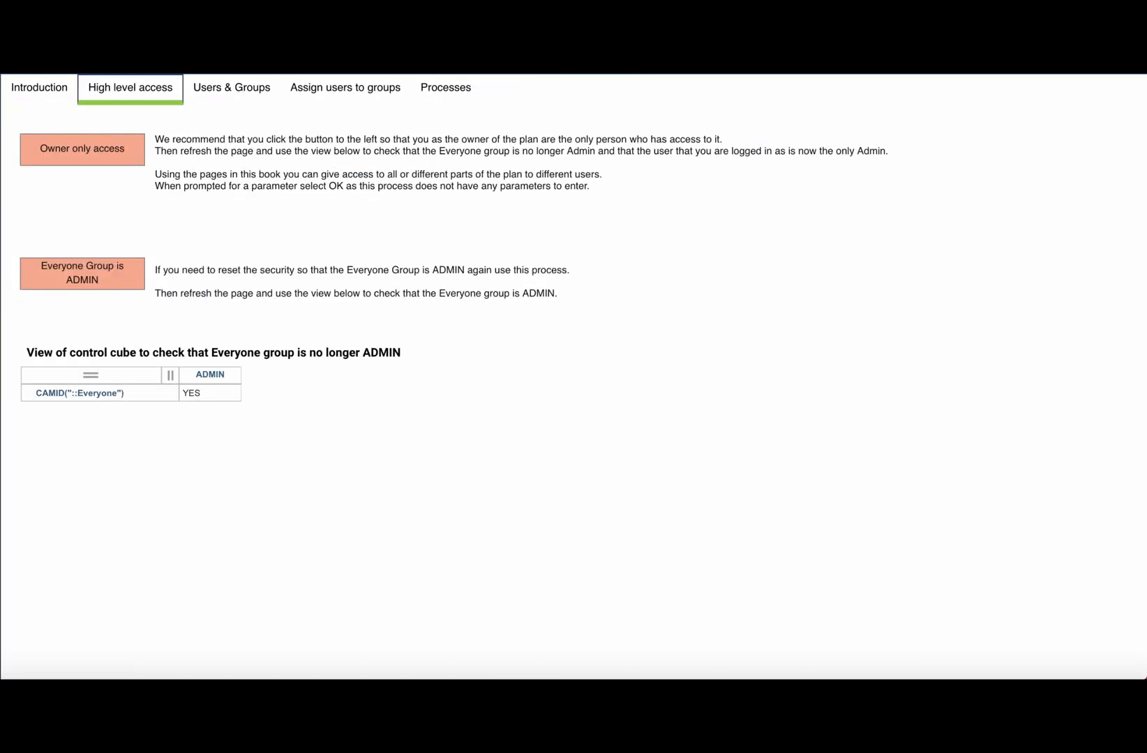
Step: Step from the Users & Groups sheet to the Assign users to groups sheet
{"action": "left_click", "coordinate": [231, 87]}
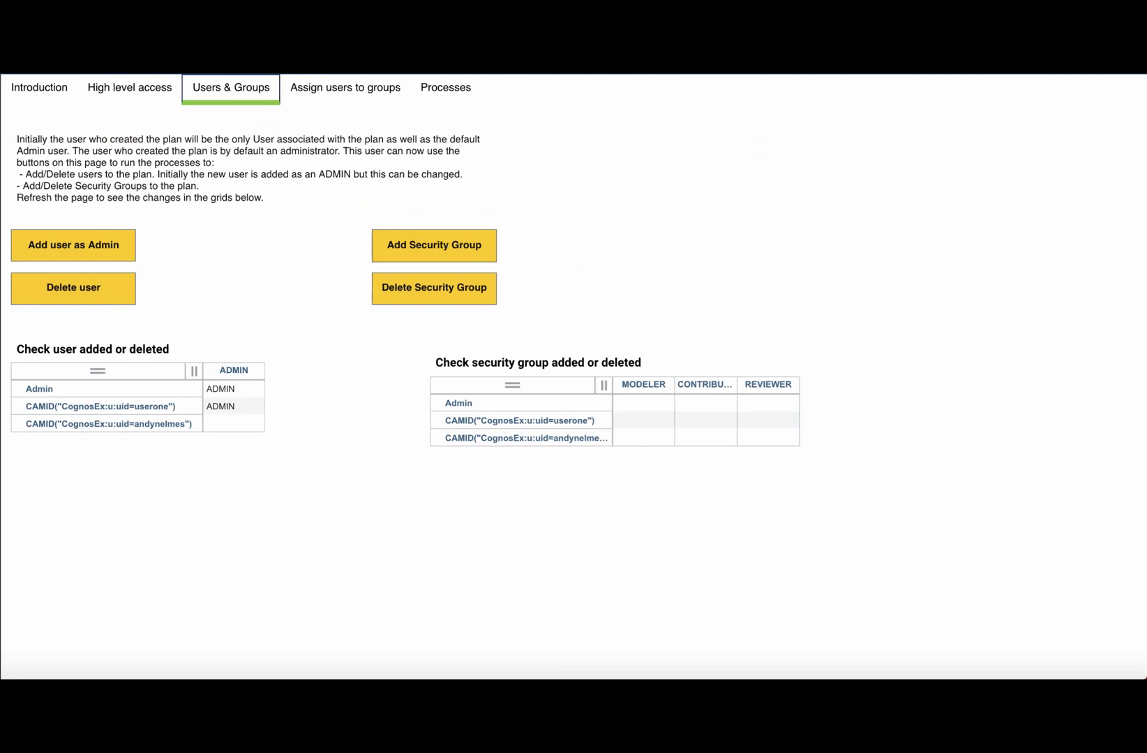
{"action": "left_click", "coordinate": [345, 87]}
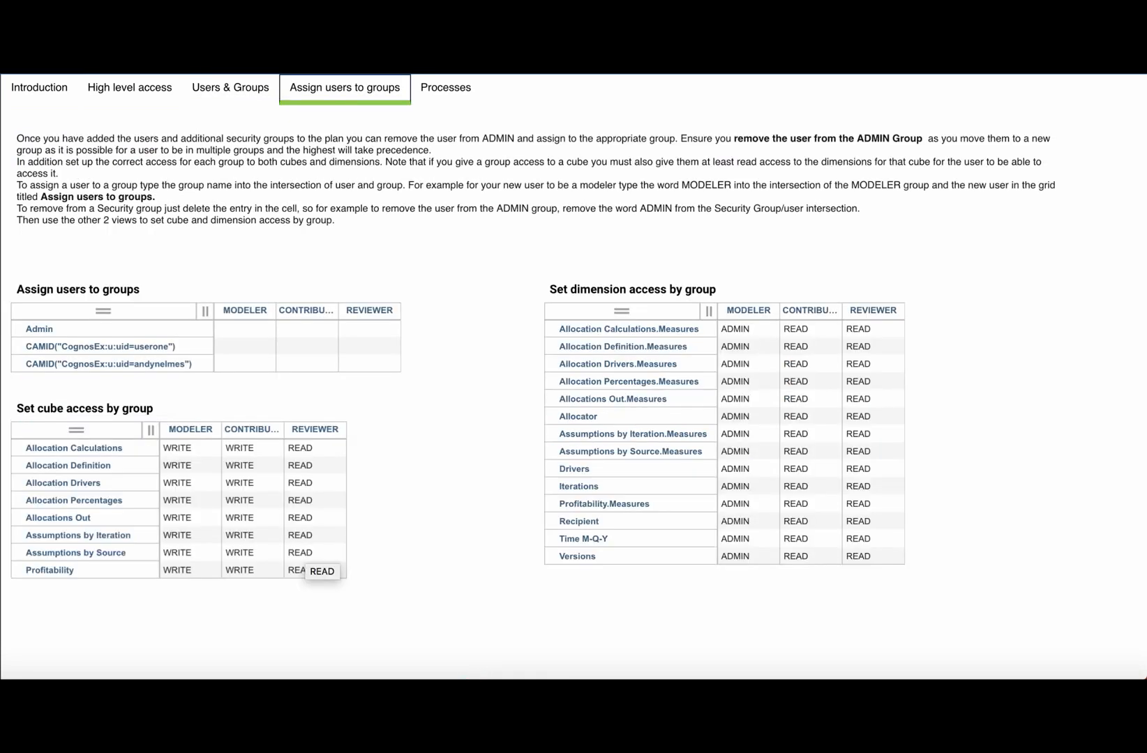
{"action": "left_click", "coordinate": [445, 87]}
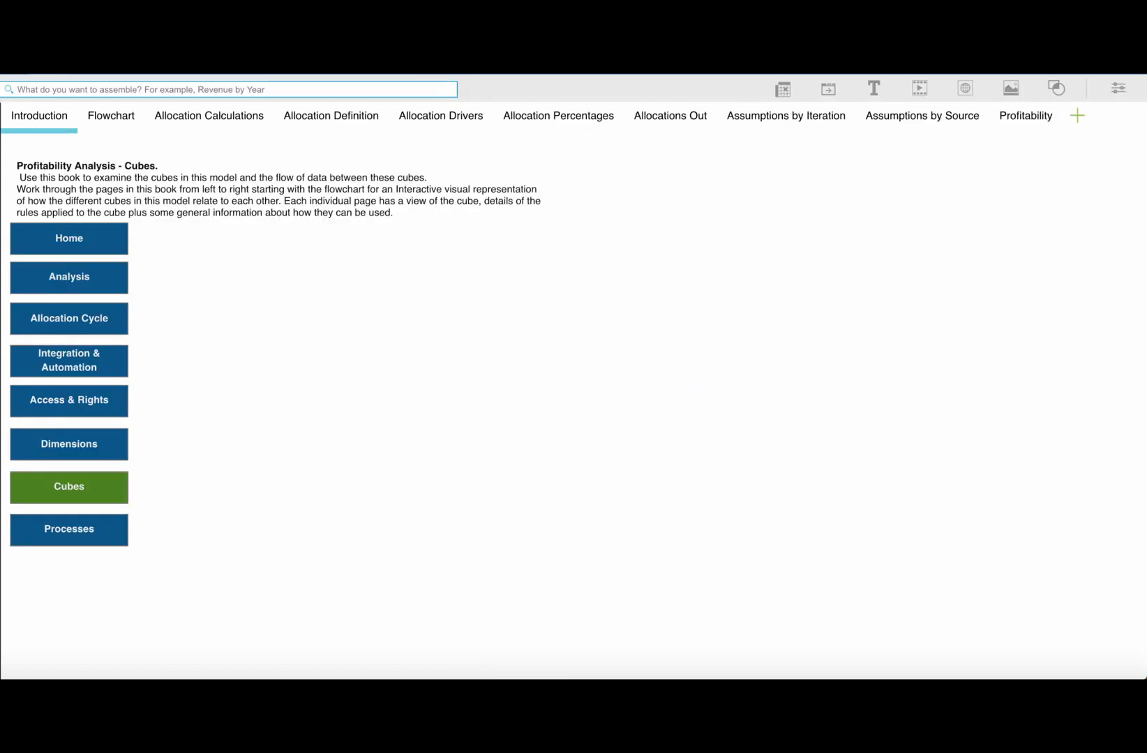
Step: Highlight the Profit After Allocations rule on the Profitability cube sheet
{"action": "left_click", "coordinate": [1025, 116]}
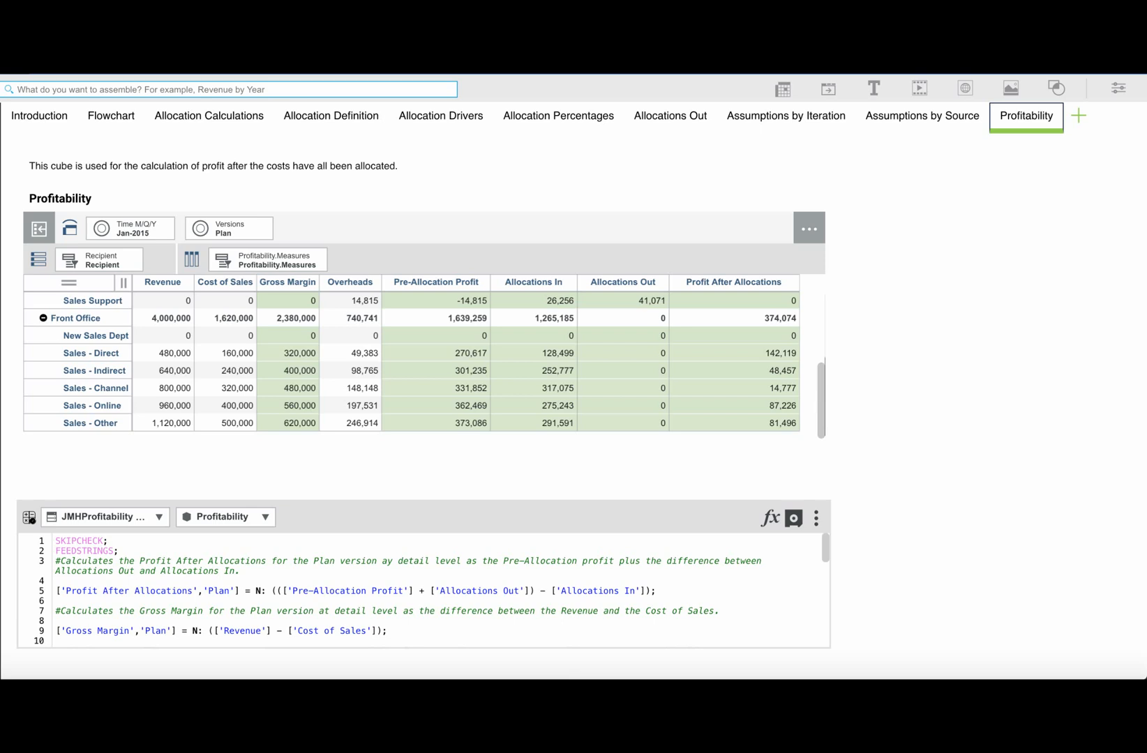
{"action": "left_click", "coordinate": [732, 283]}
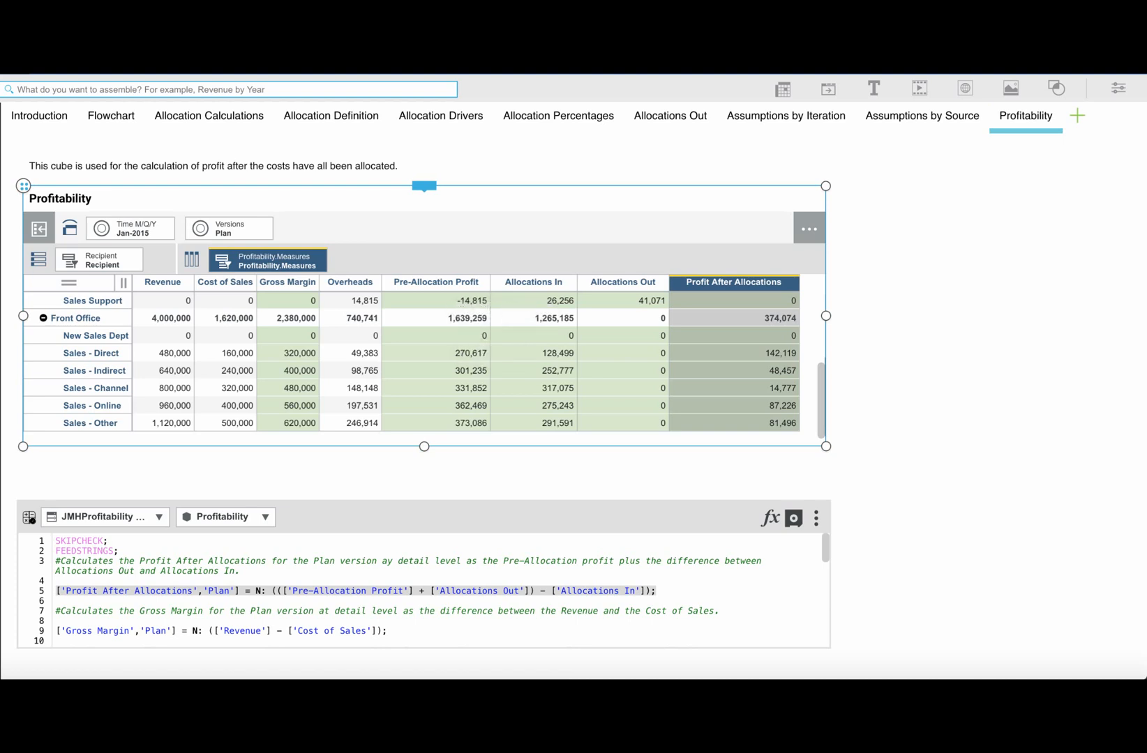
{"action": "left_click", "coordinate": [110, 114]}
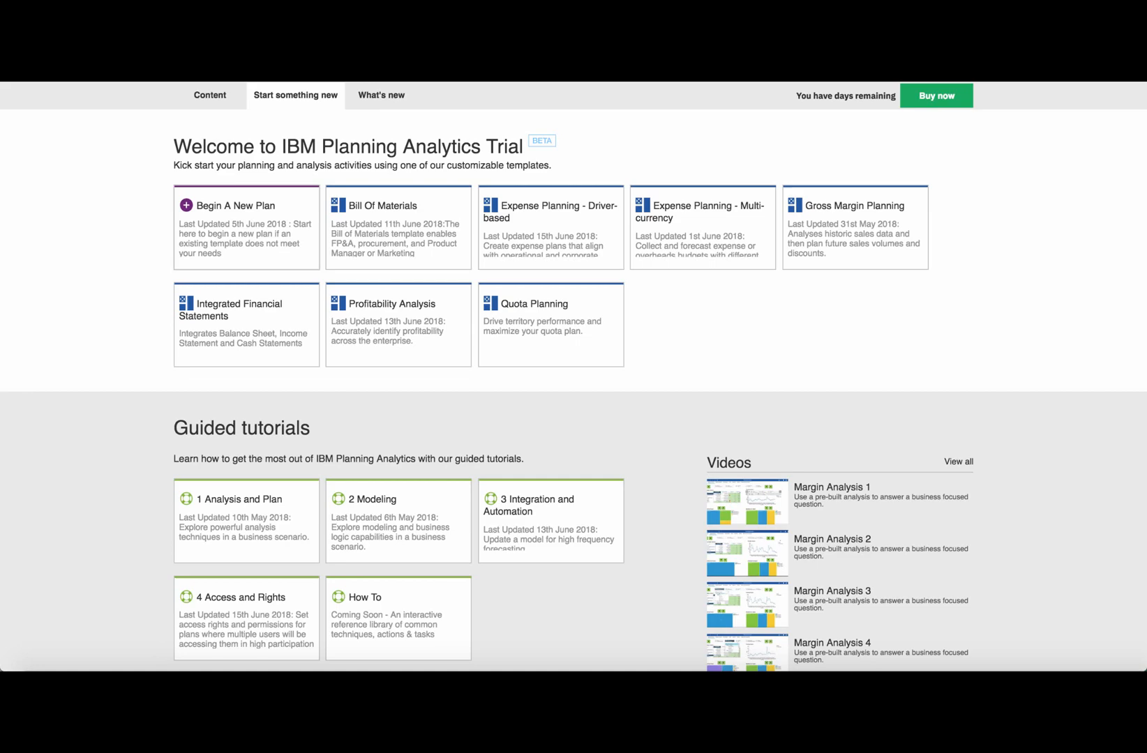
{"action": "left_click", "coordinate": [234, 205]}
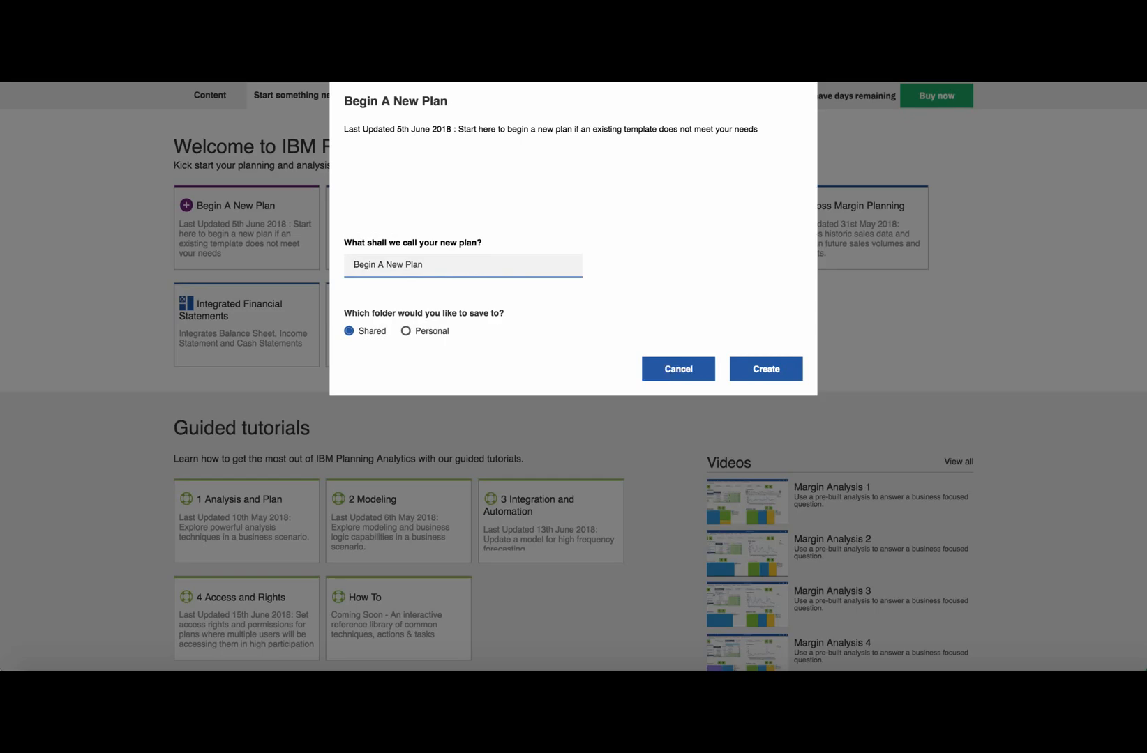
{"action": "left_click", "coordinate": [678, 369]}
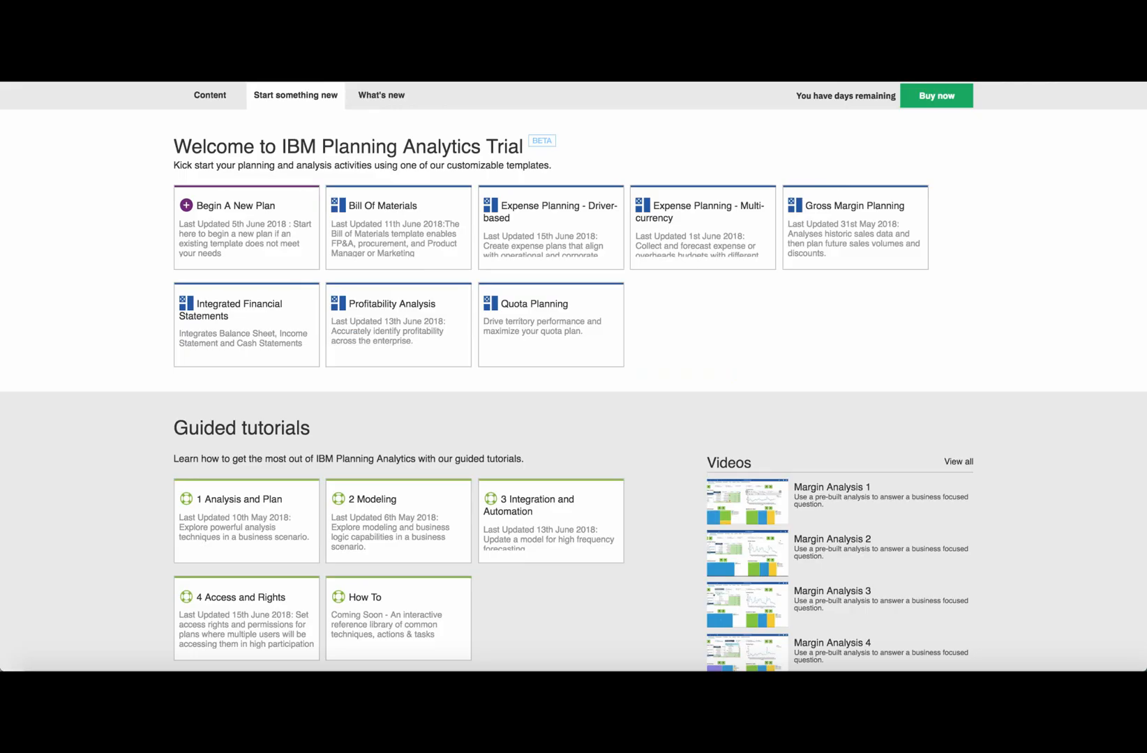